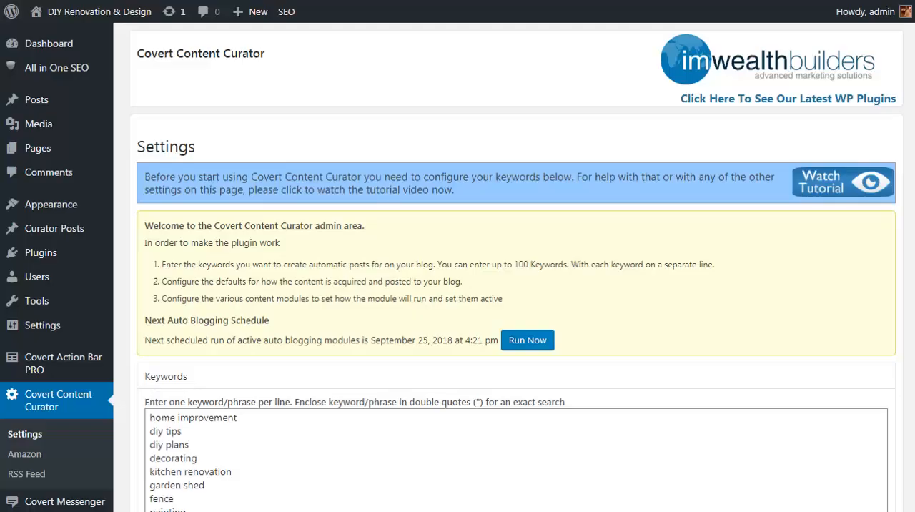
# - Review the Covert Content Curator settings to the bottom and save them with Update Settings
pyautogui.scroll(-3)
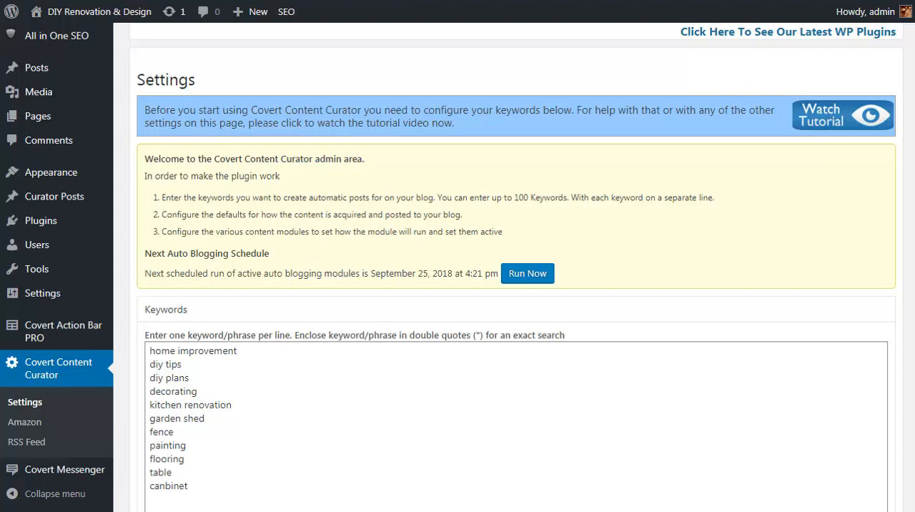
pyautogui.scroll(-3)
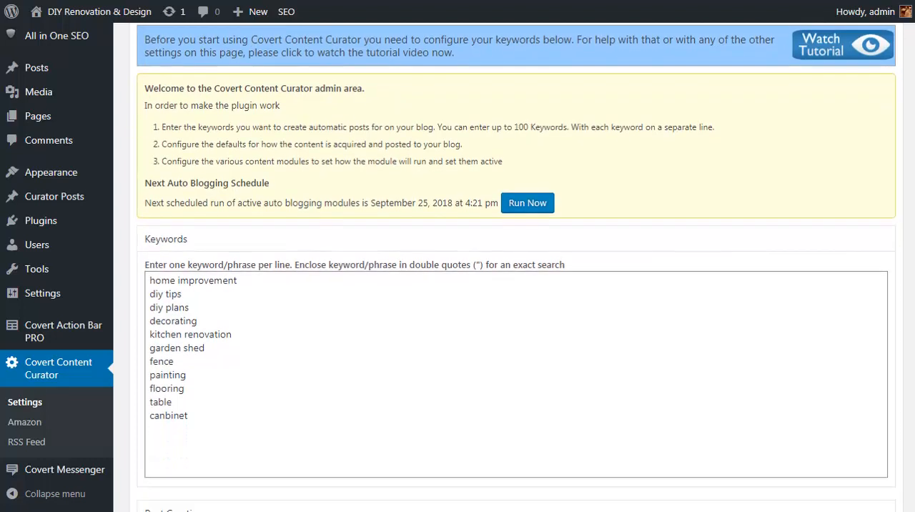
pyautogui.scroll(-3)
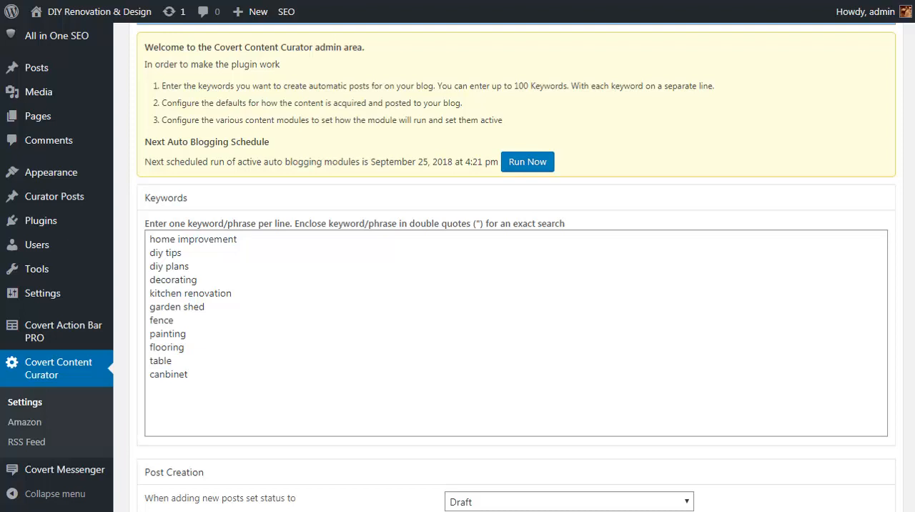
pyautogui.scroll(-3)
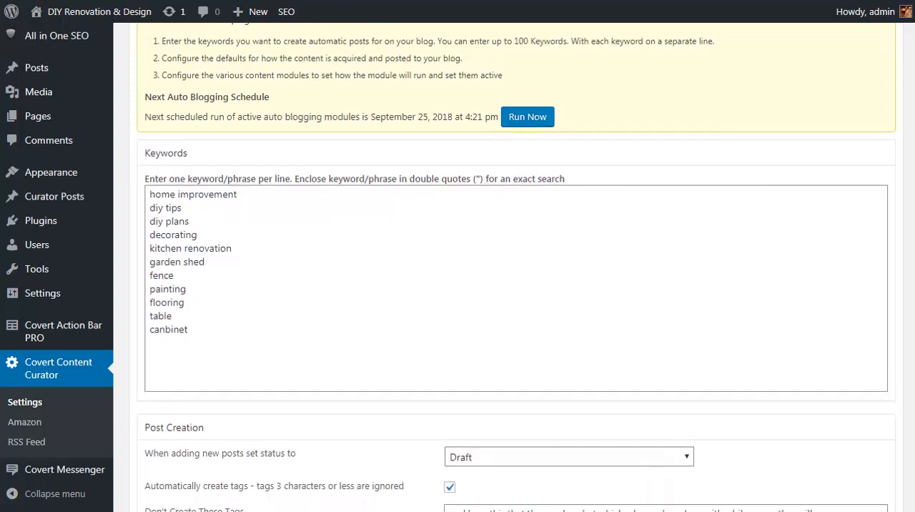
pyautogui.scroll(-3)
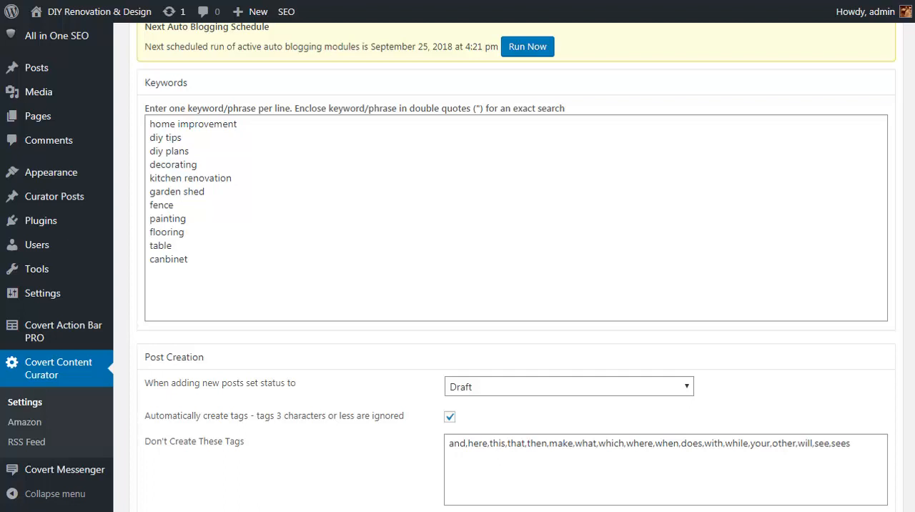
pyautogui.scroll(-3)
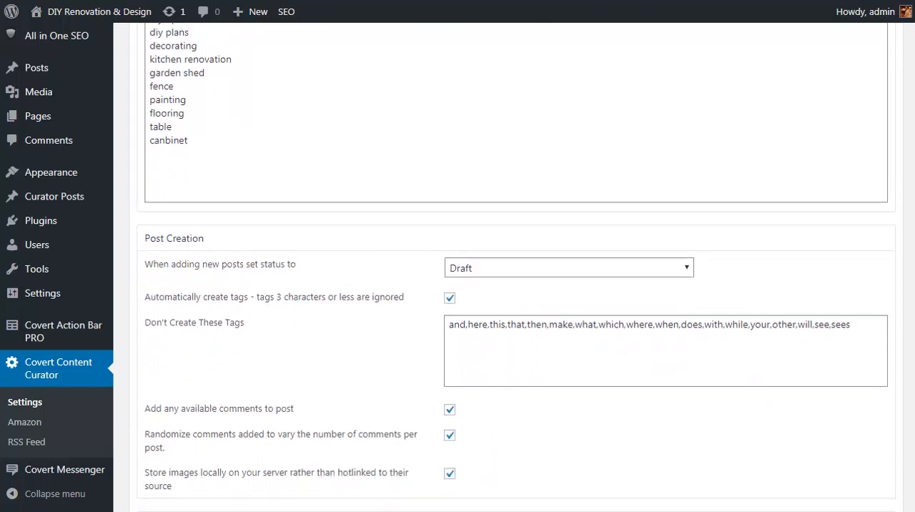
pyautogui.scroll(-3)
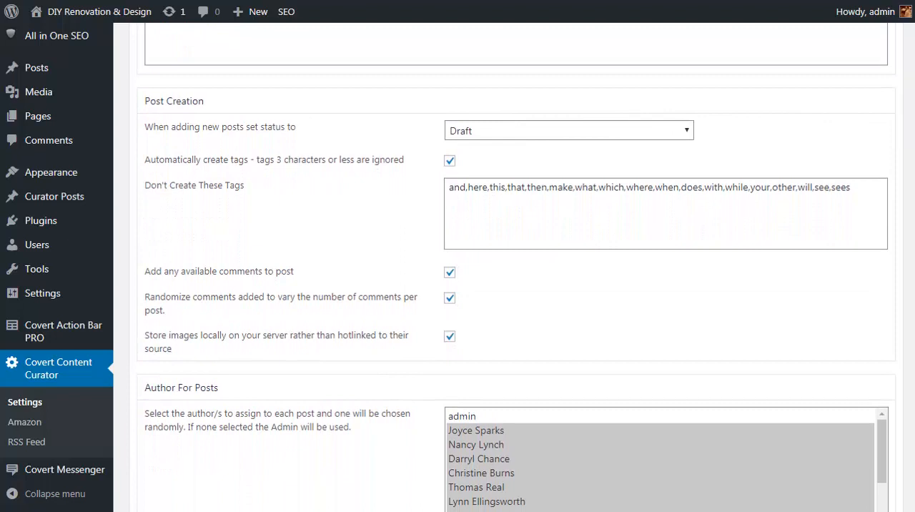
pyautogui.moveTo(657, 140)
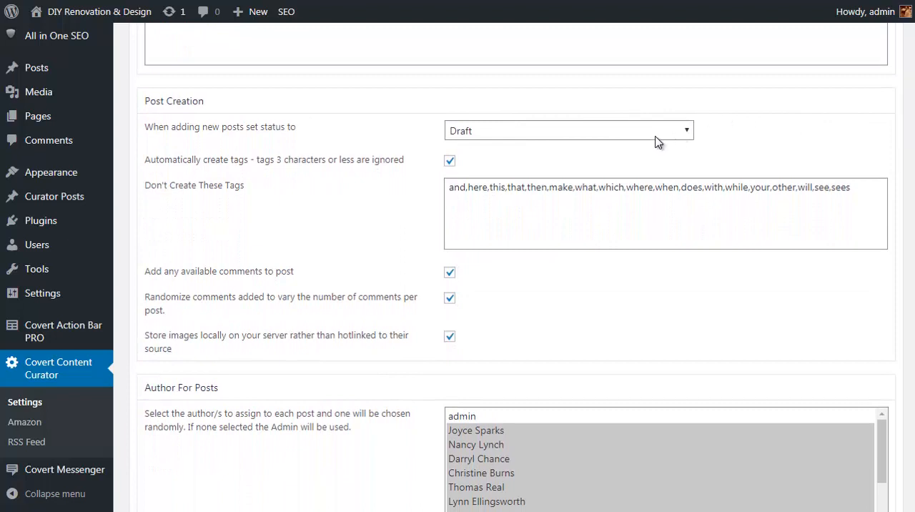
pyautogui.click(567, 130)
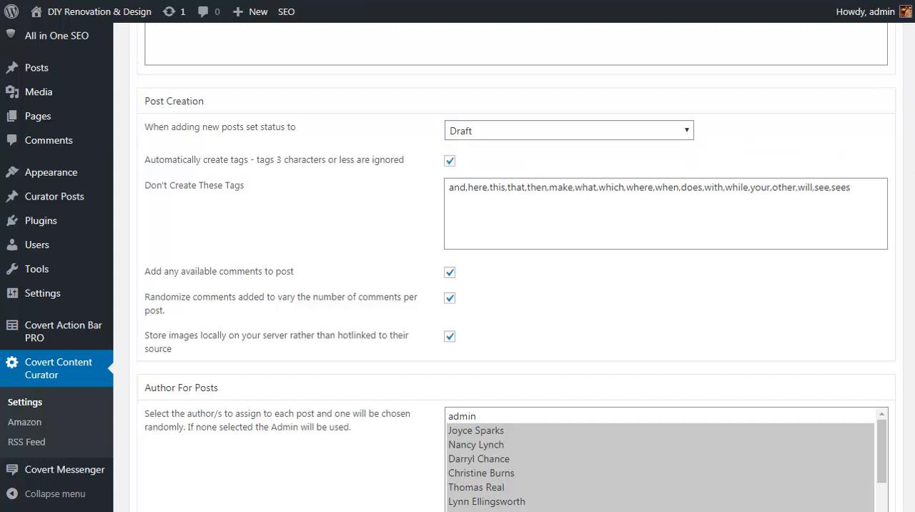
pyautogui.moveTo(503, 215)
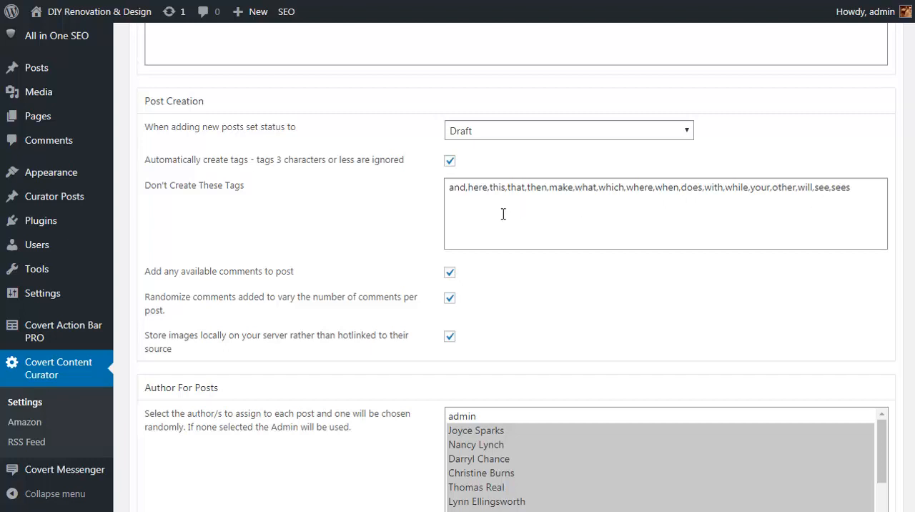
pyautogui.moveTo(695, 236)
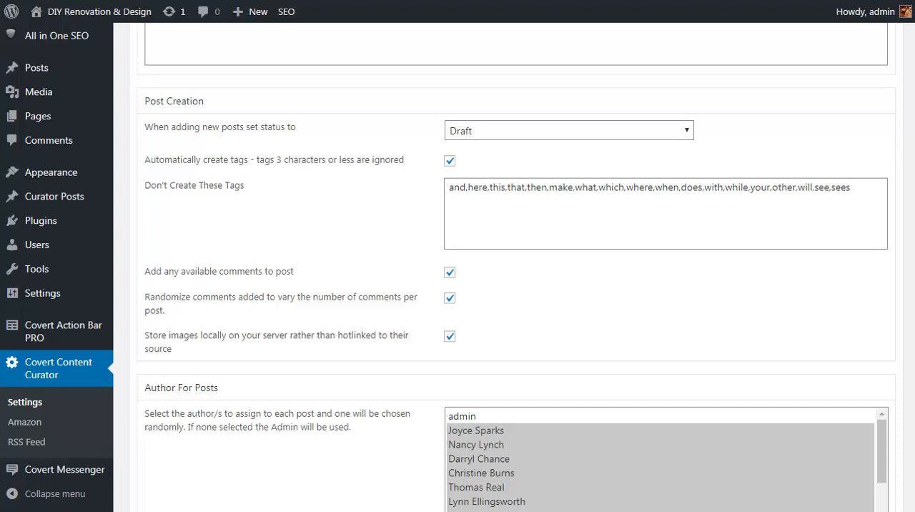
pyautogui.scroll(-3)
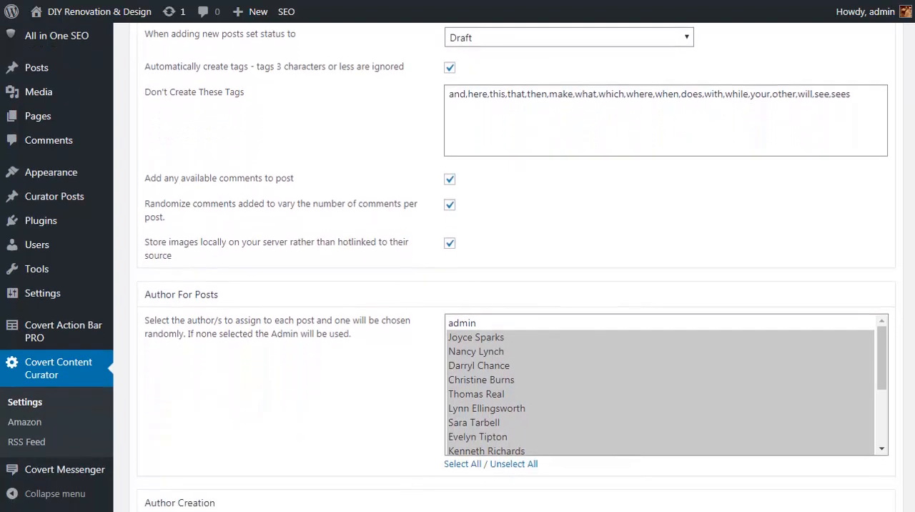
pyautogui.scroll(-3)
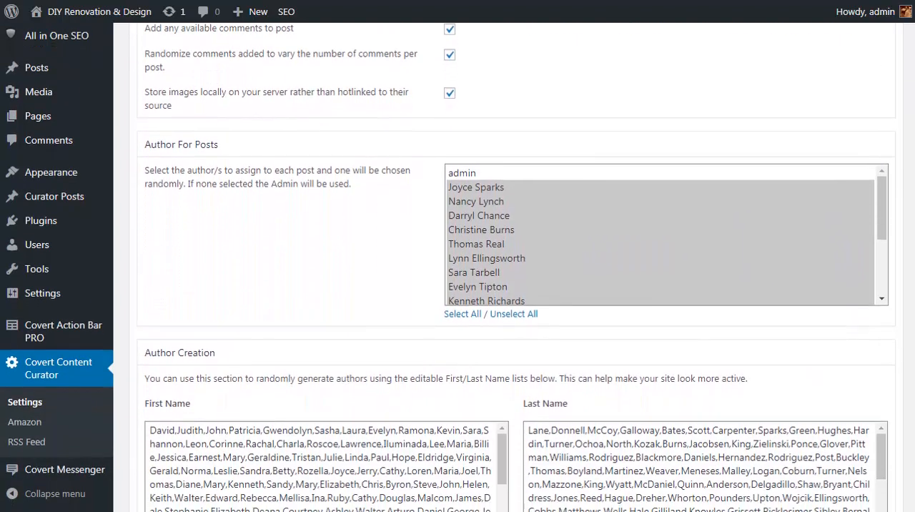
pyautogui.scroll(-3)
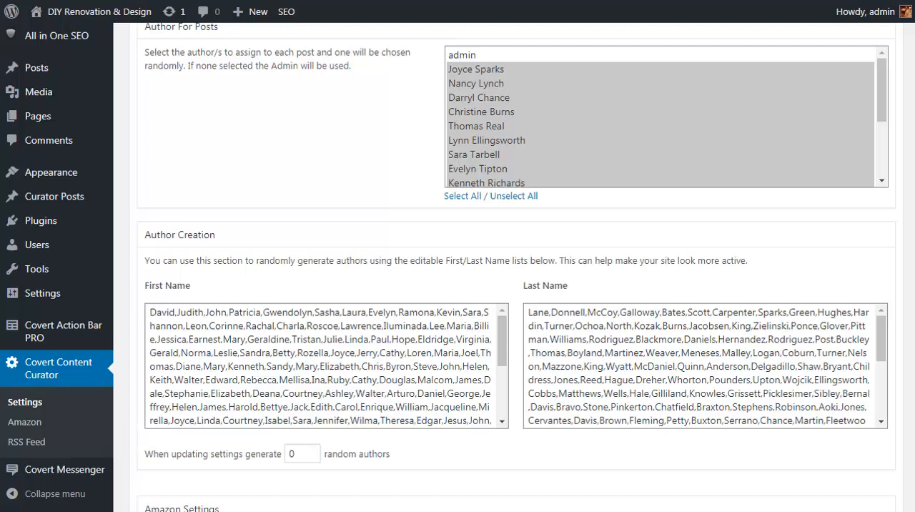
pyautogui.scroll(-3)
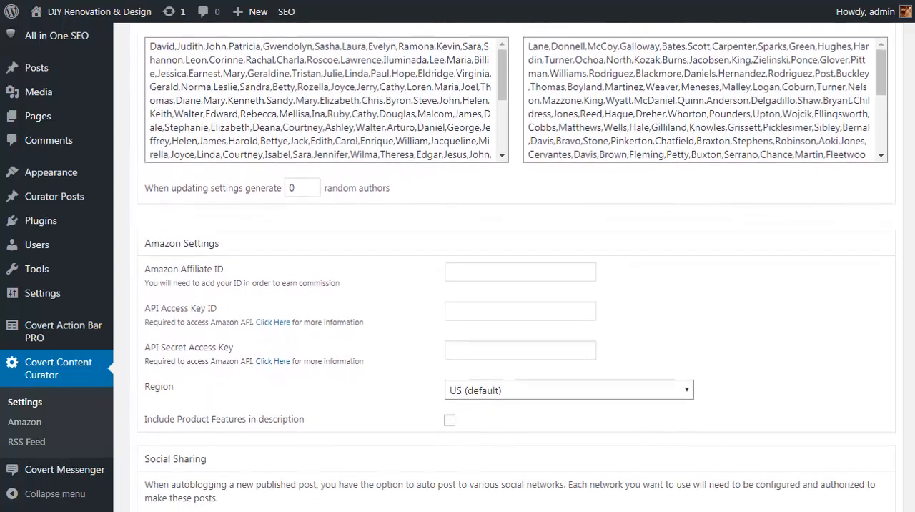
pyautogui.scroll(-3)
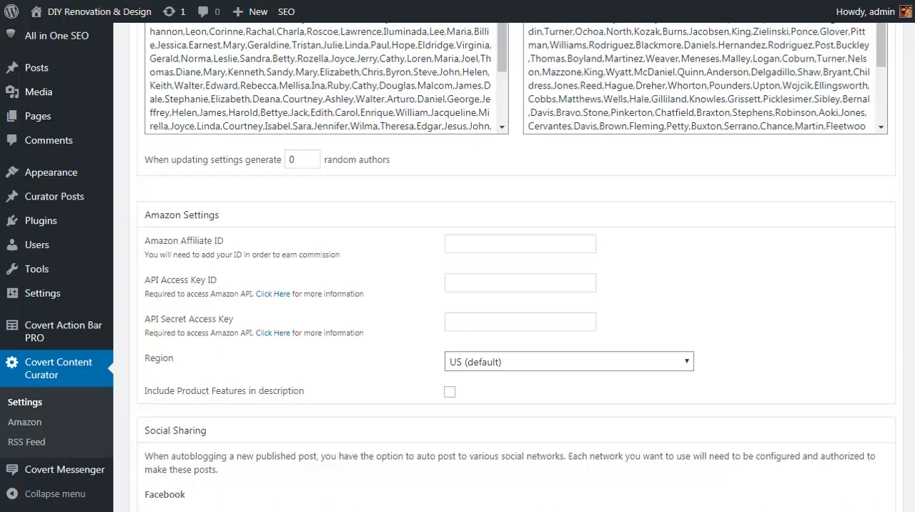
pyautogui.scroll(-3)
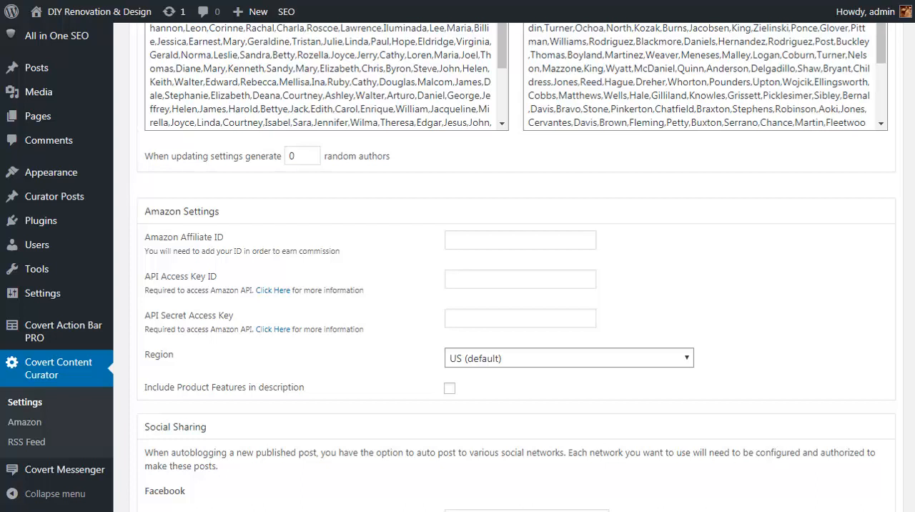
pyautogui.scroll(-3)
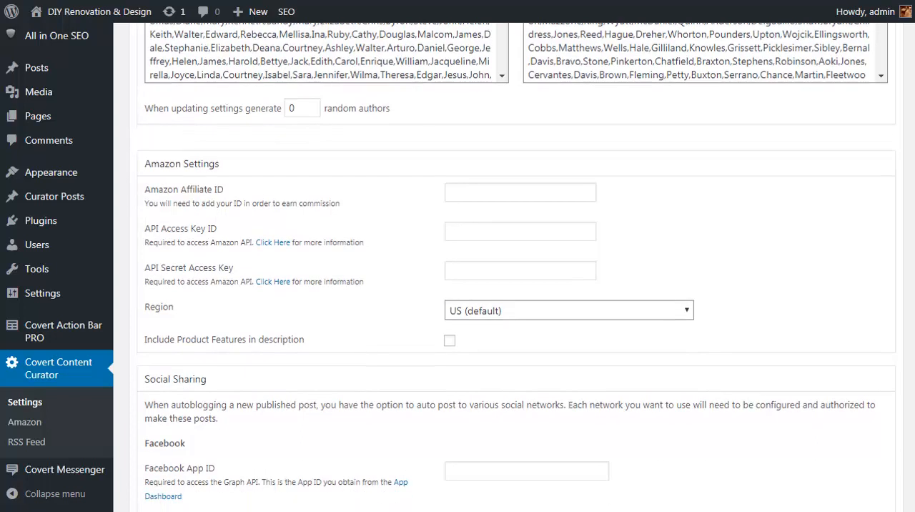
pyautogui.scroll(-3)
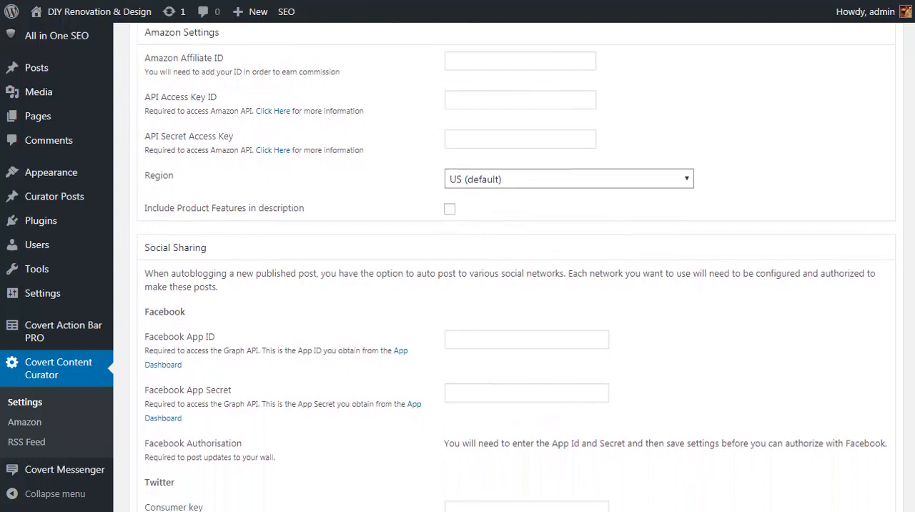
pyautogui.scroll(-3)
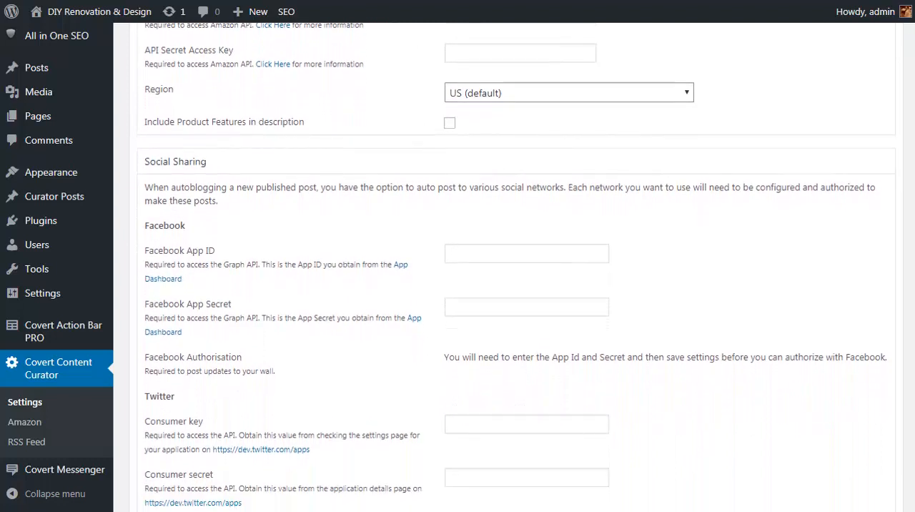
pyautogui.scroll(-3)
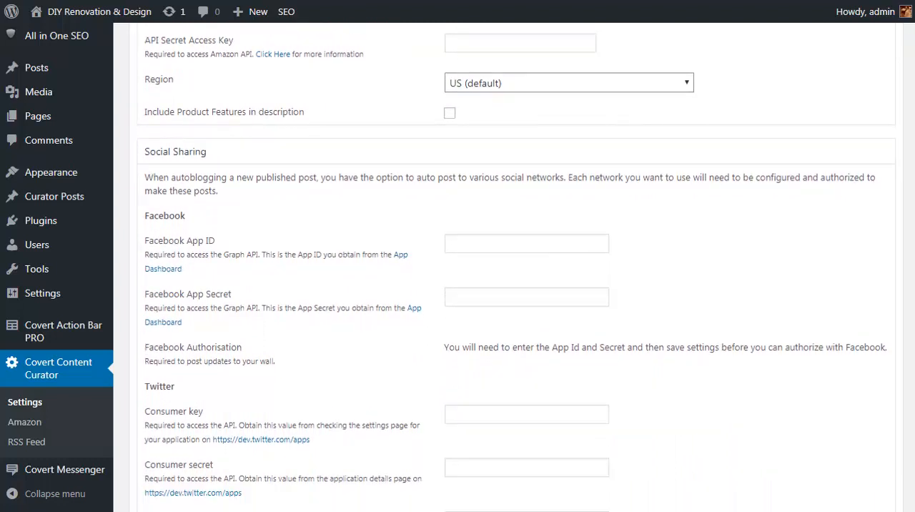
pyautogui.scroll(-3)
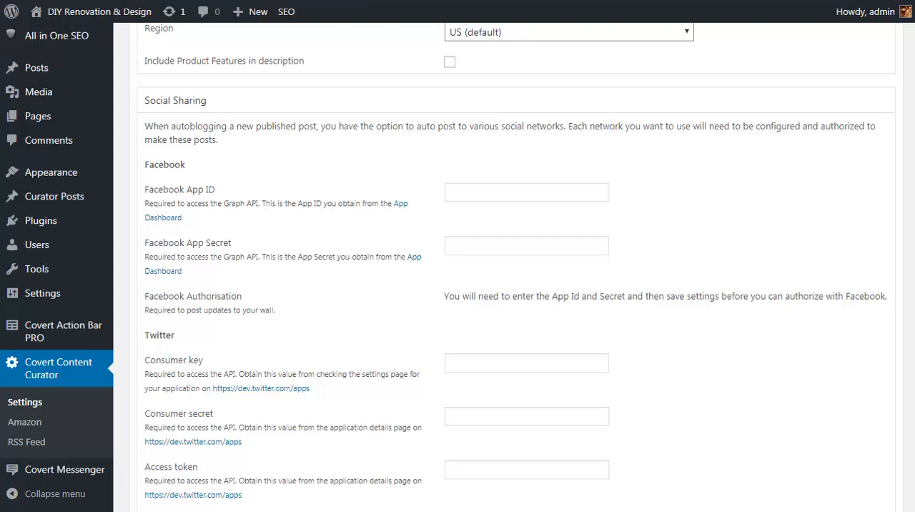
pyautogui.scroll(-3)
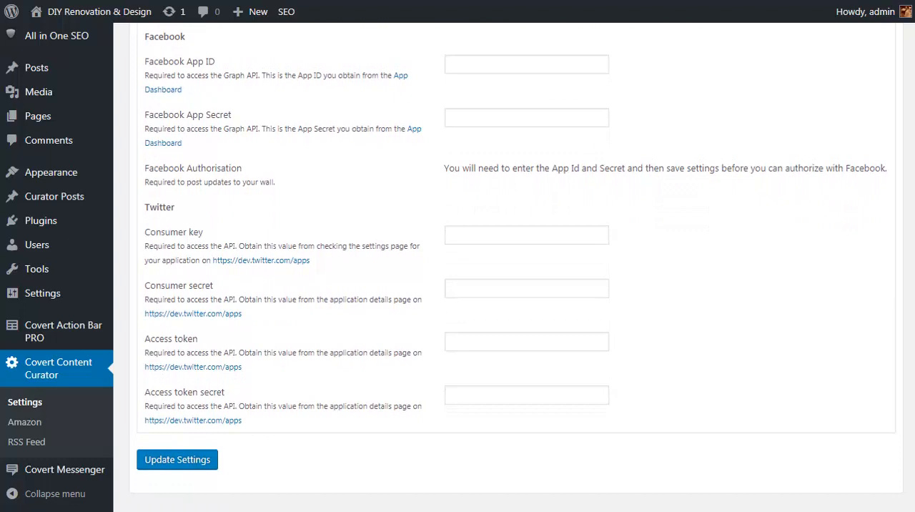
pyautogui.scroll(-3)
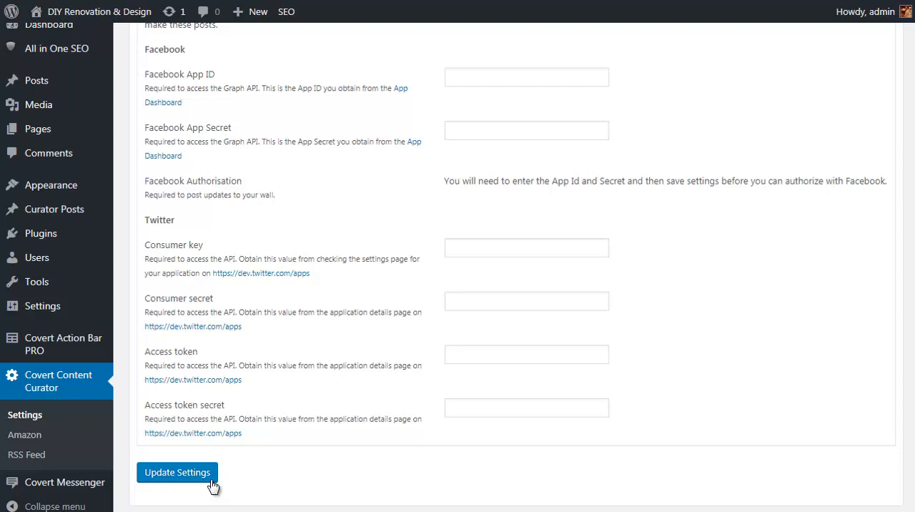
pyautogui.click(177, 472)
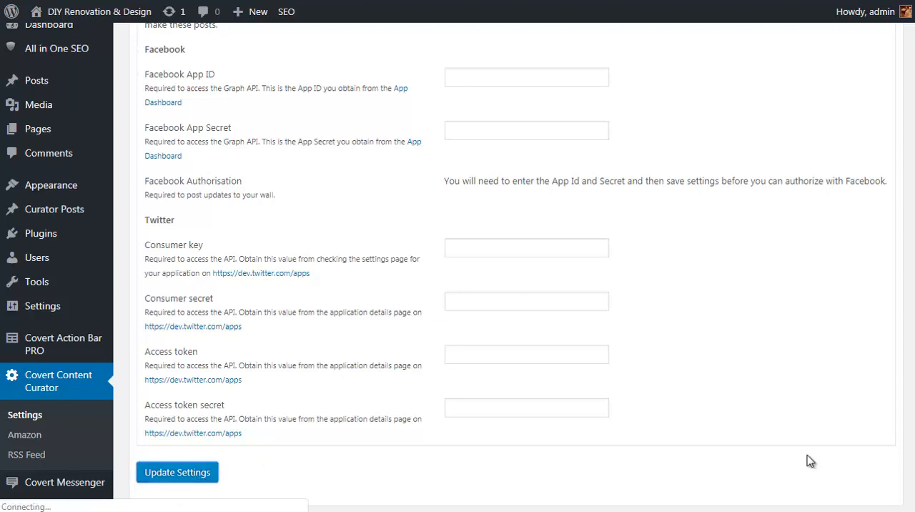
pyautogui.click(177, 472)
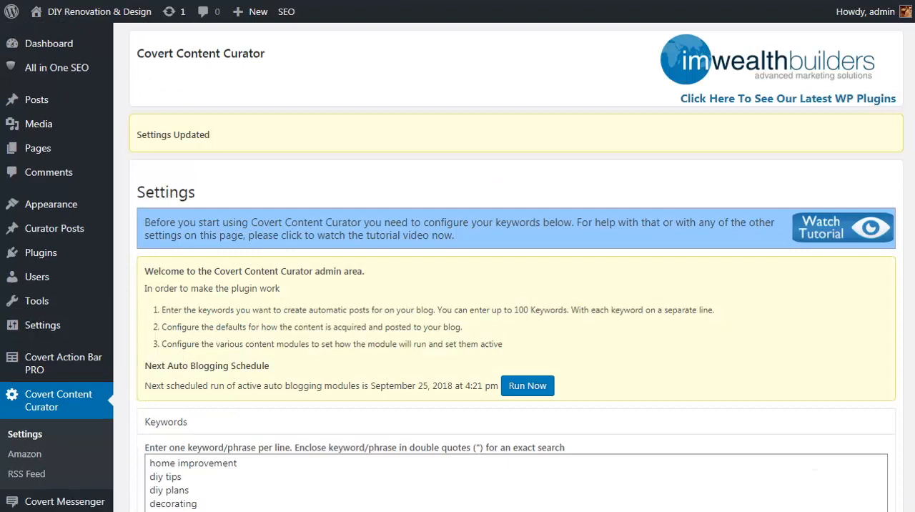
pyautogui.moveTo(140, 386)
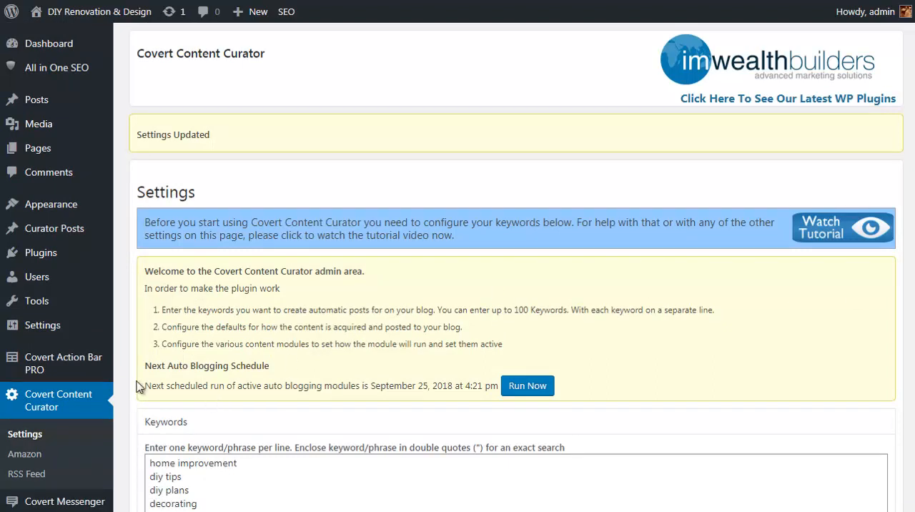
pyautogui.moveTo(24, 455)
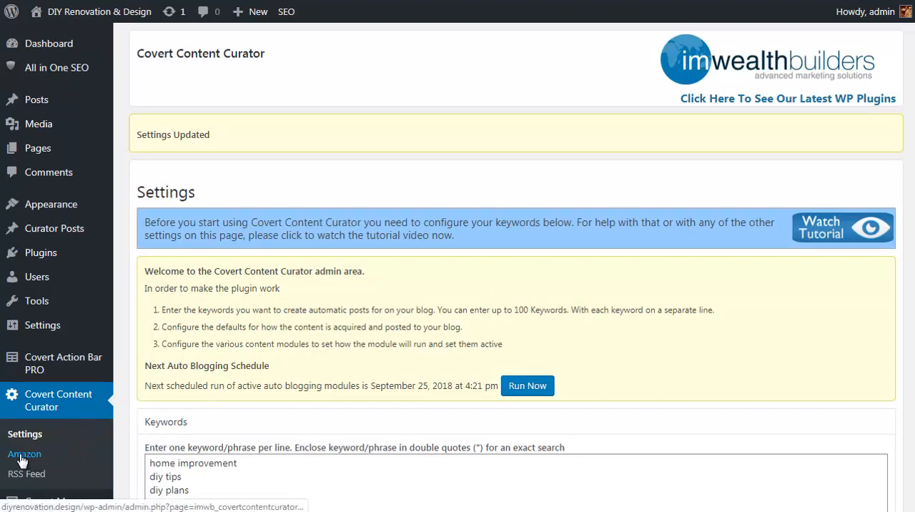
# - Show the Amazon Settings page listing the inactive sheds feed for garden shed in LawnAndGarden
pyautogui.click(23, 455)
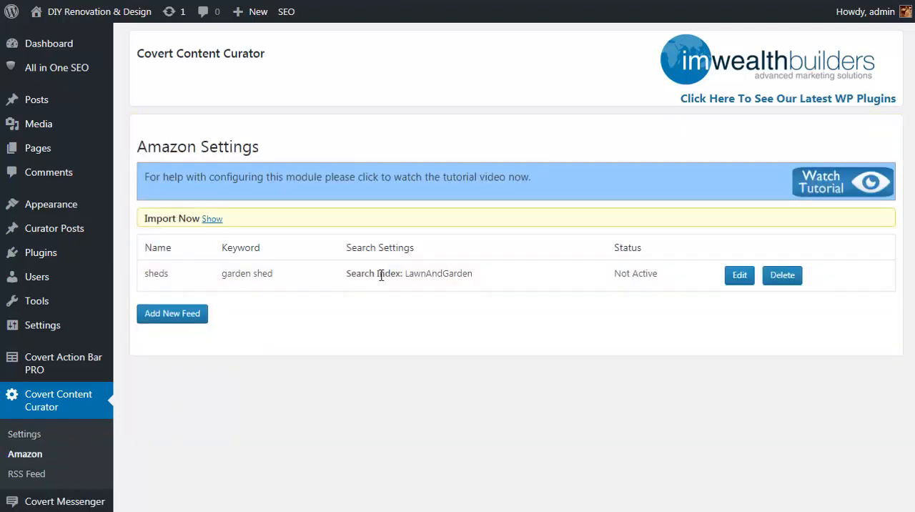
pyautogui.moveTo(369, 308)
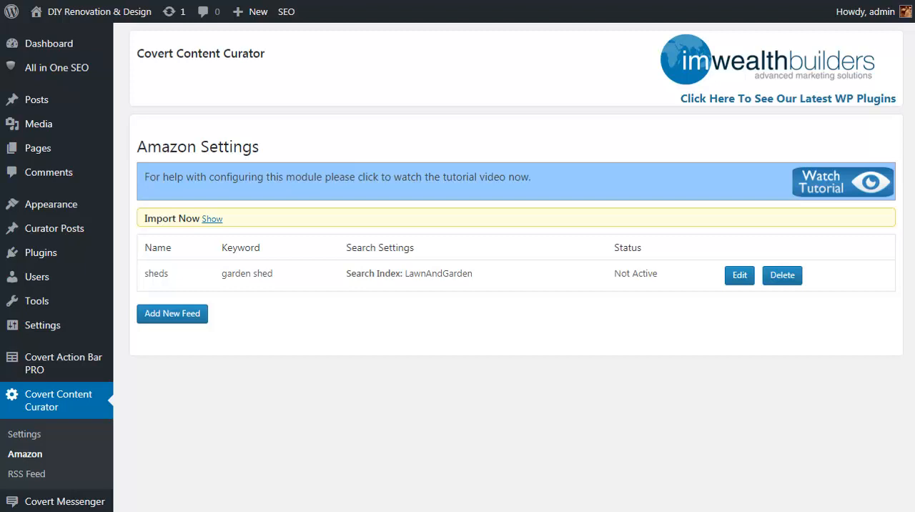
# - Edit the sheds feed to post into Fence, Flooring, Furniture and Garage, then update the feed
pyautogui.click(739, 275)
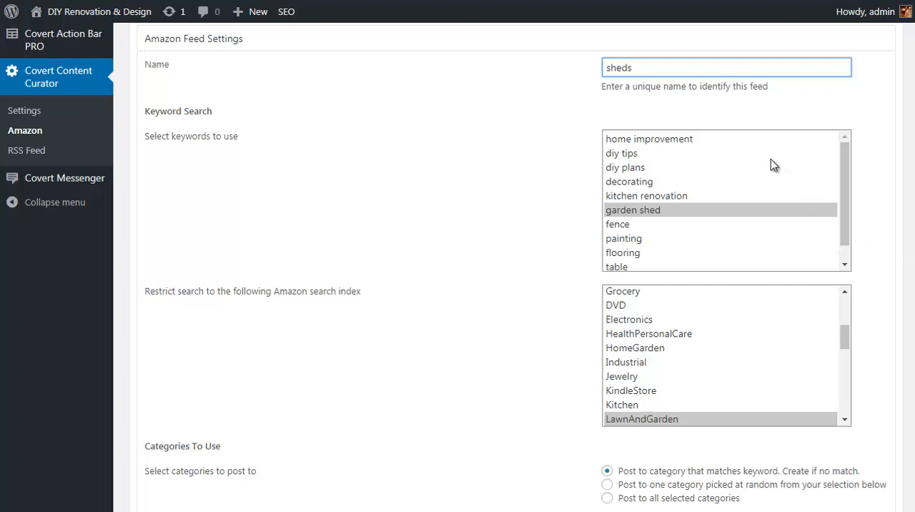
pyautogui.moveTo(749, 213)
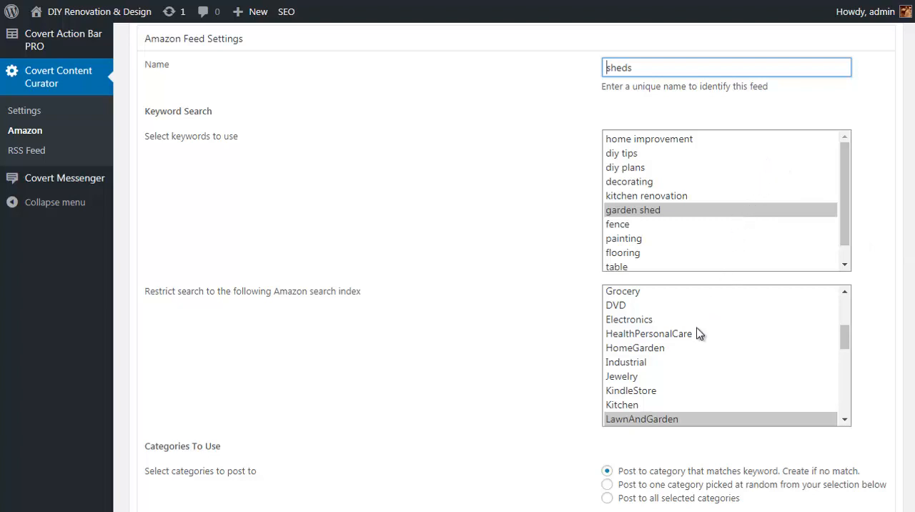
pyautogui.moveTo(770, 325)
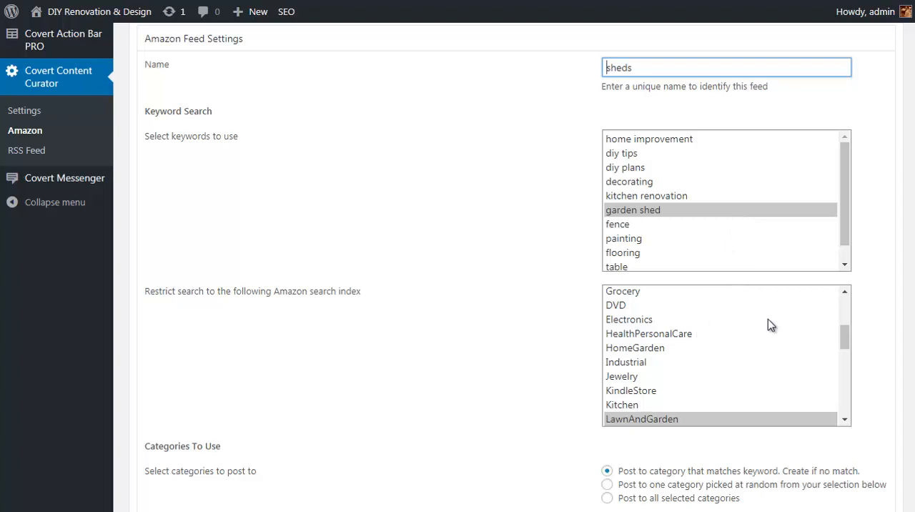
pyautogui.scroll(-3)
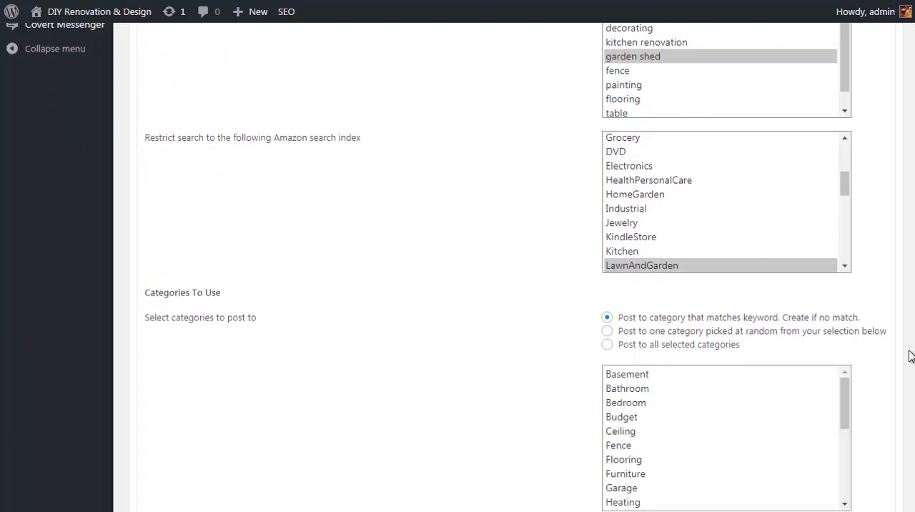
pyautogui.scroll(-3)
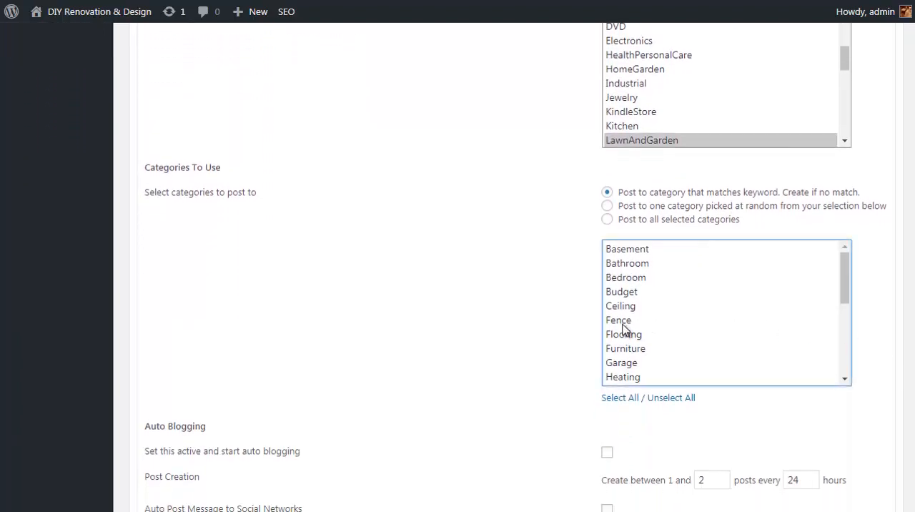
pyautogui.moveTo(618, 320); pyautogui.dragTo(620, 363)
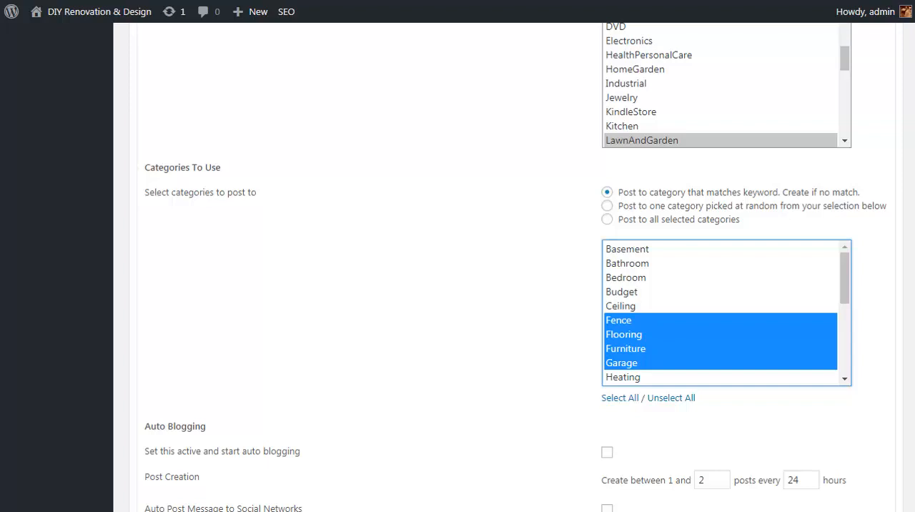
pyautogui.scroll(-3)
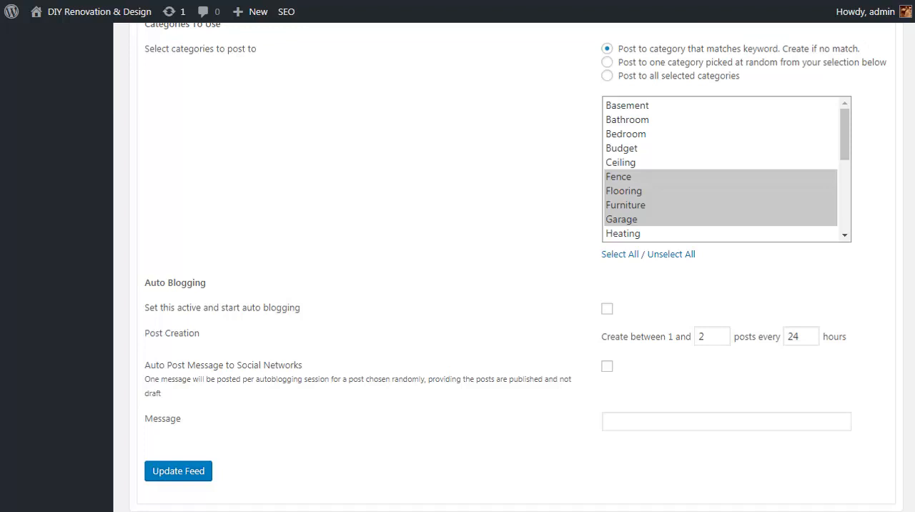
pyautogui.moveTo(246, 506)
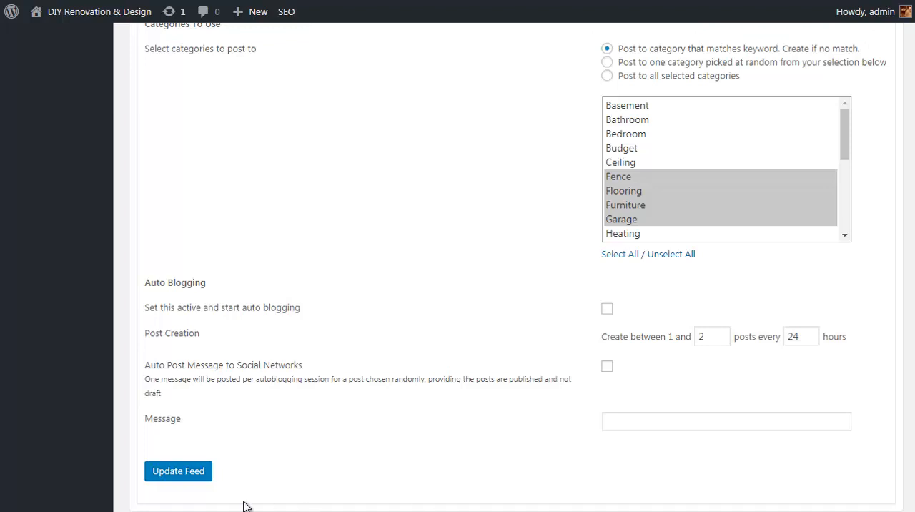
pyautogui.click(177, 470)
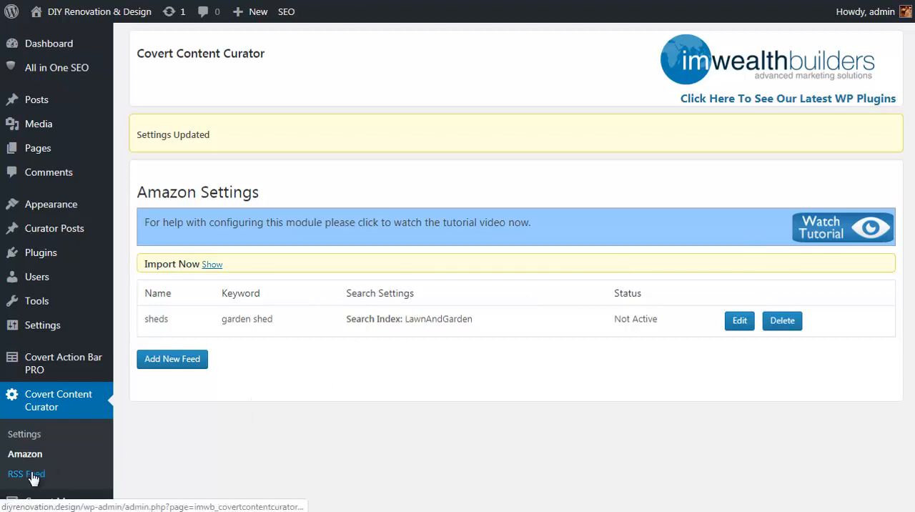
# - Go to the RSS Feed settings and start editing the Ana White Plans feed
pyautogui.click(25, 473)
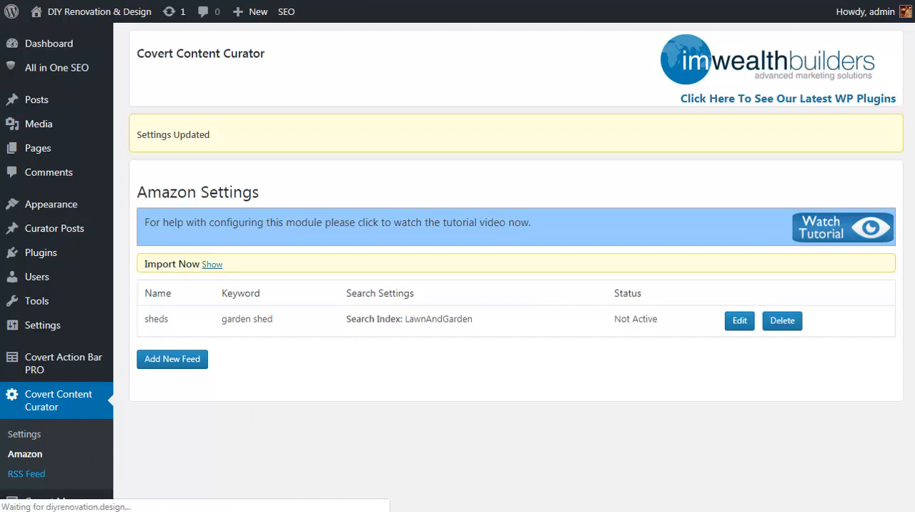
pyautogui.click(26, 473)
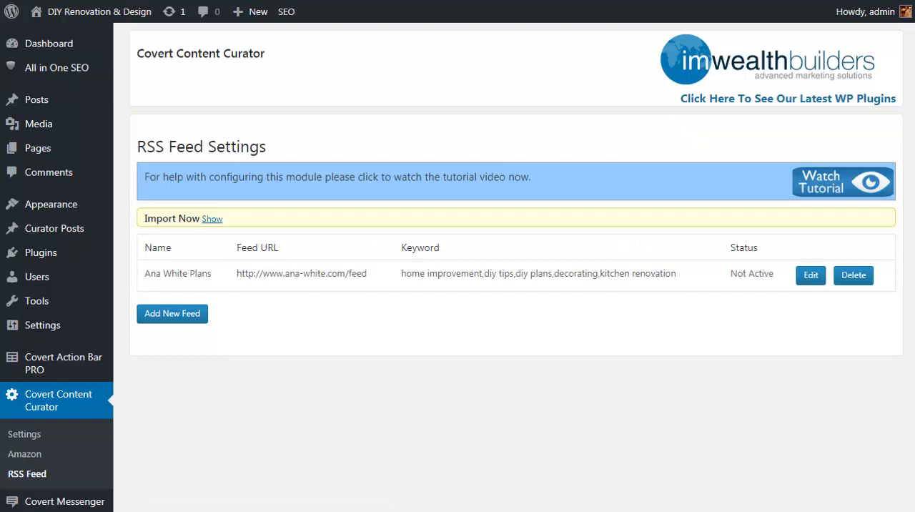
pyautogui.moveTo(810, 274)
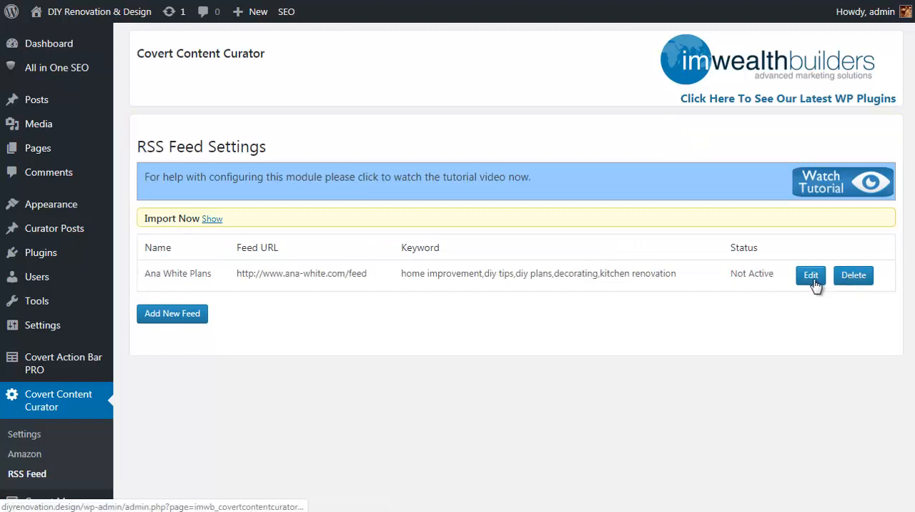
pyautogui.click(811, 274)
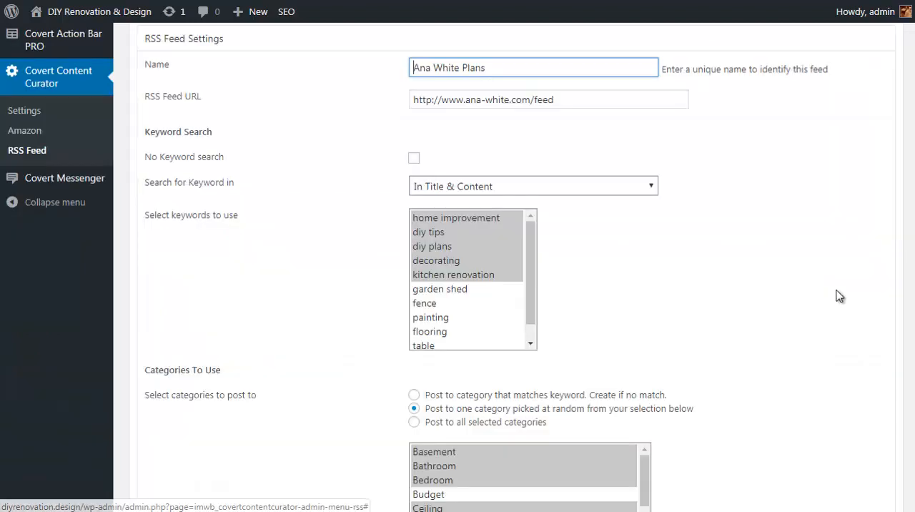
pyautogui.moveTo(719, 296)
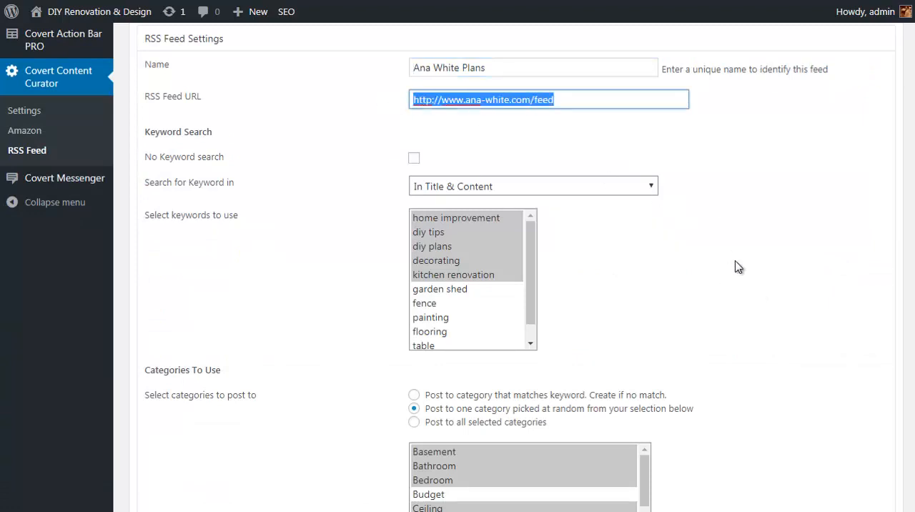
pyautogui.moveTo(746, 280)
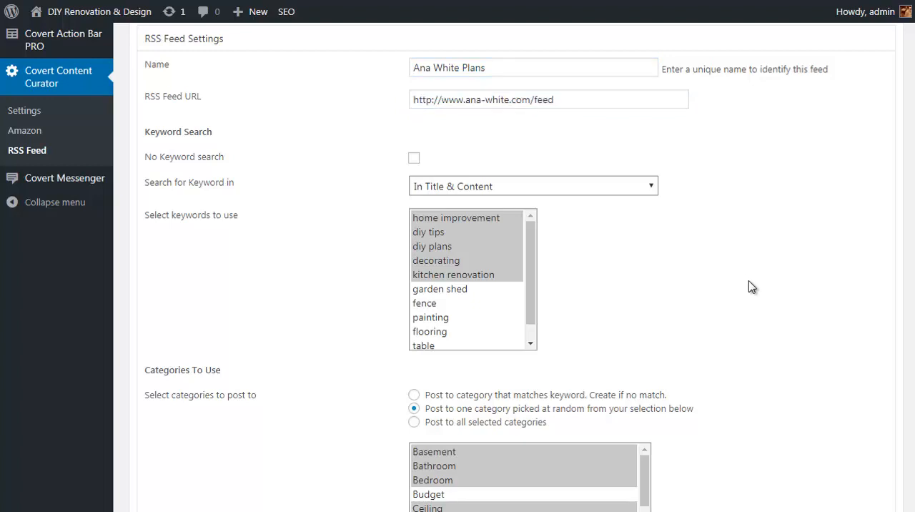
pyautogui.moveTo(737, 306)
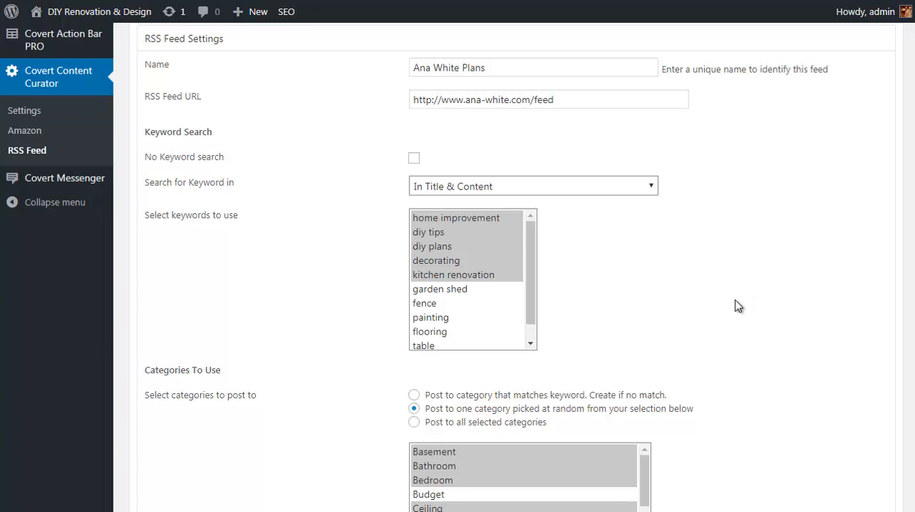
# - Update the Ana White Plans feed so it is listed with its keywords, still inactive
pyautogui.scroll(-3)
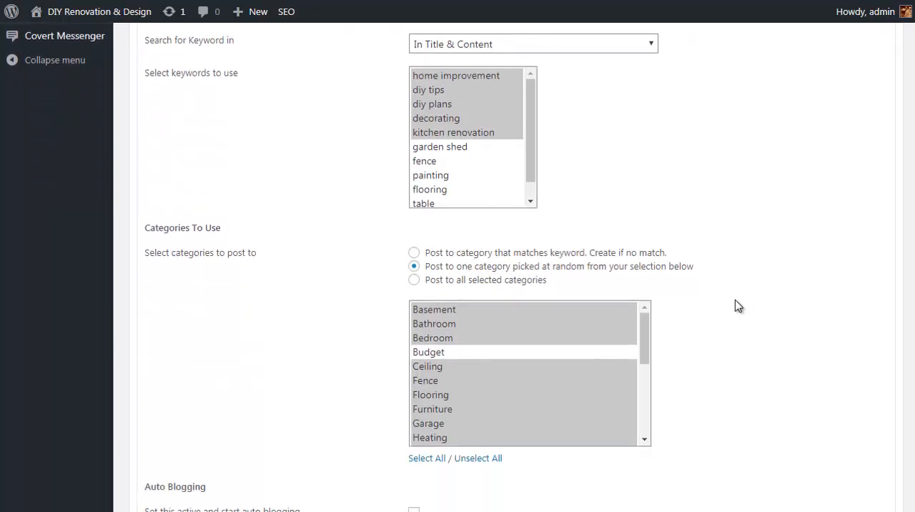
pyautogui.scroll(-3)
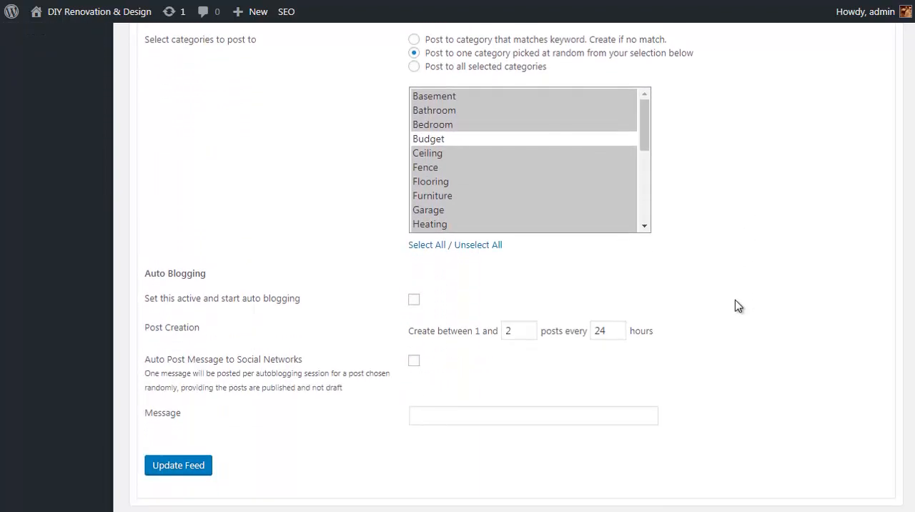
pyautogui.moveTo(770, 314)
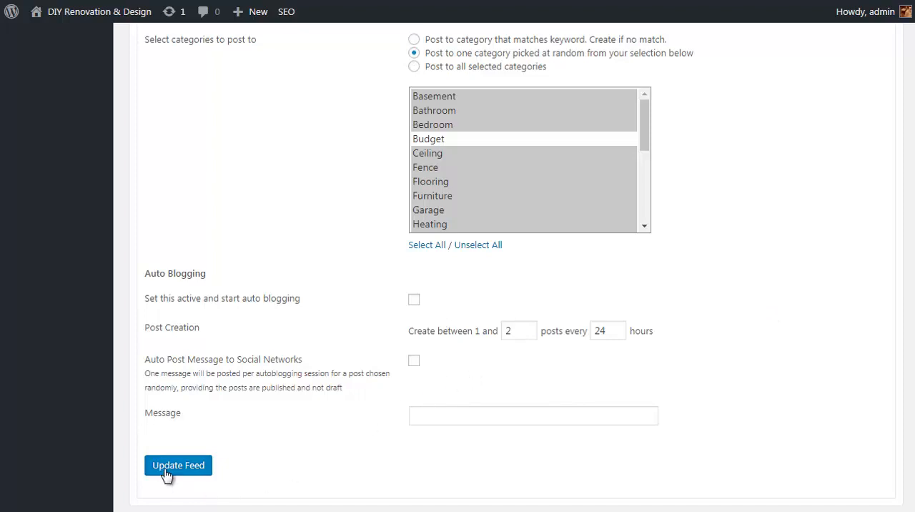
pyautogui.click(177, 464)
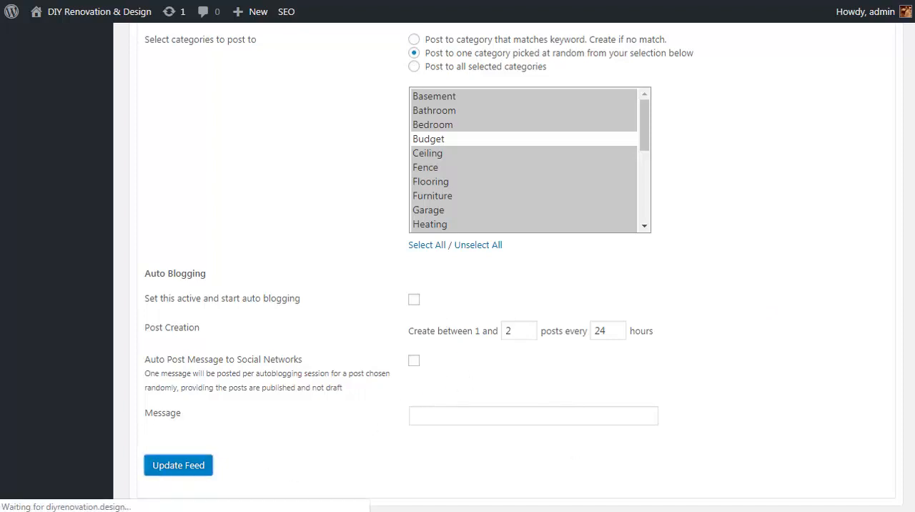
pyautogui.click(178, 464)
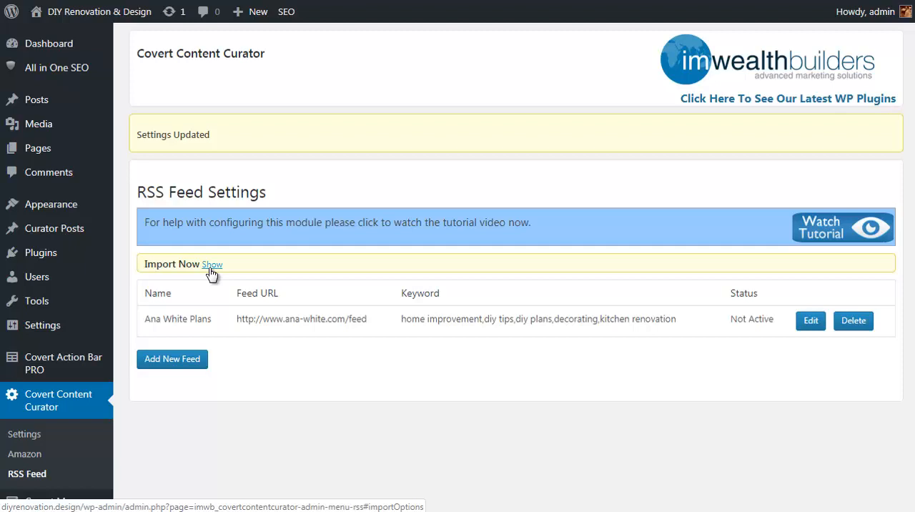
# - Run Import Now for 3 posts as Draft into the Flooring and Furniture categories
pyautogui.click(212, 263)
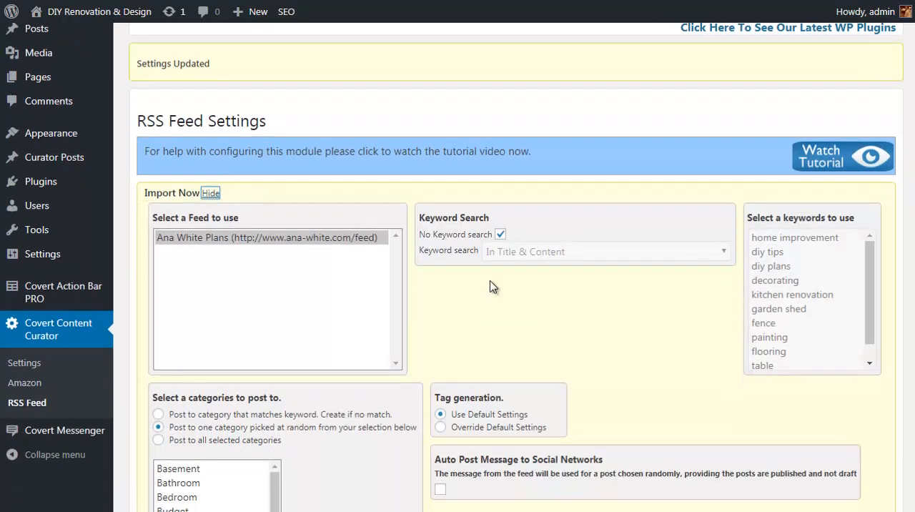
pyautogui.scroll(-3)
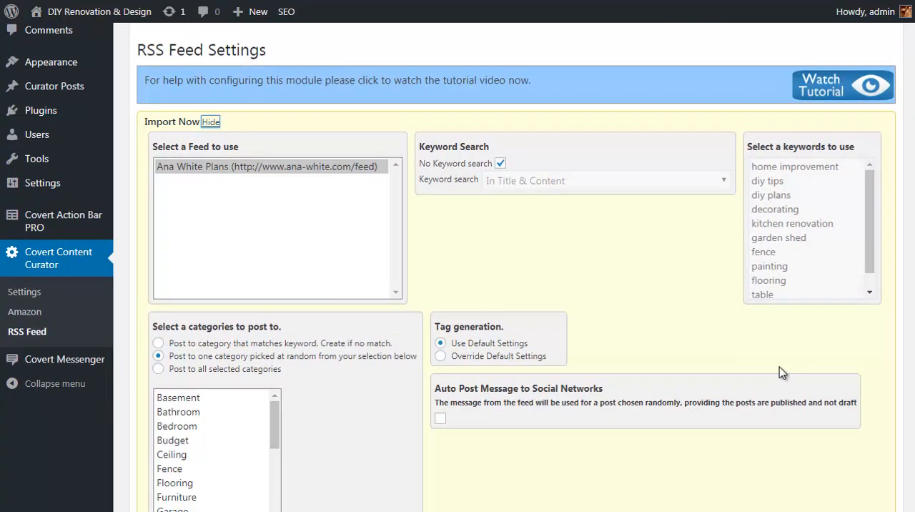
pyautogui.scroll(-3)
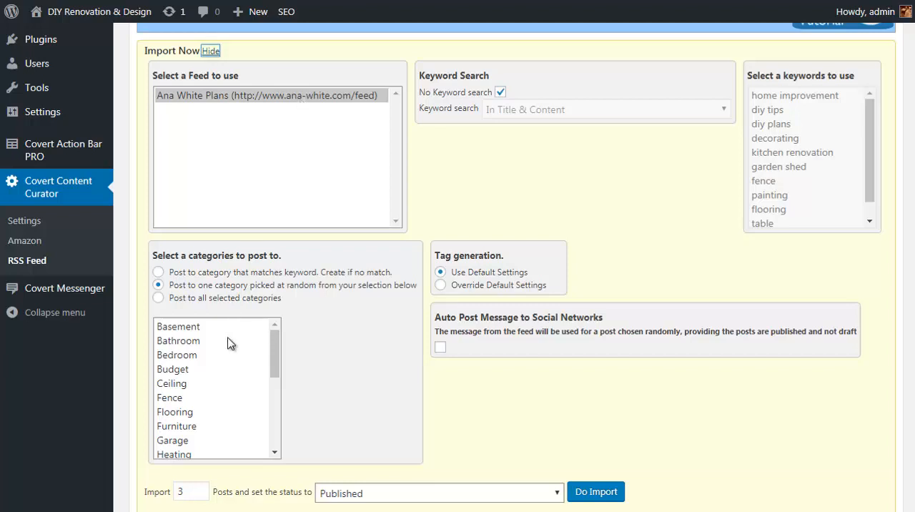
pyautogui.click(174, 412)
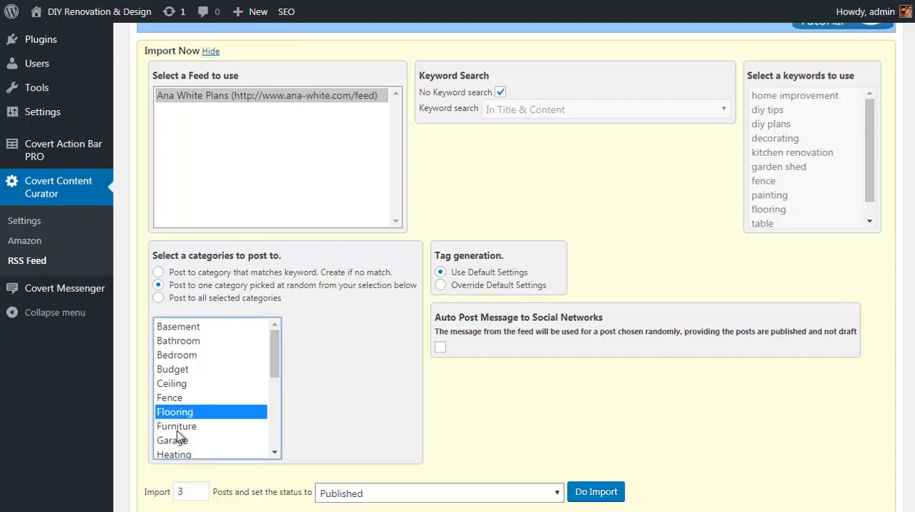
pyautogui.click(178, 426)
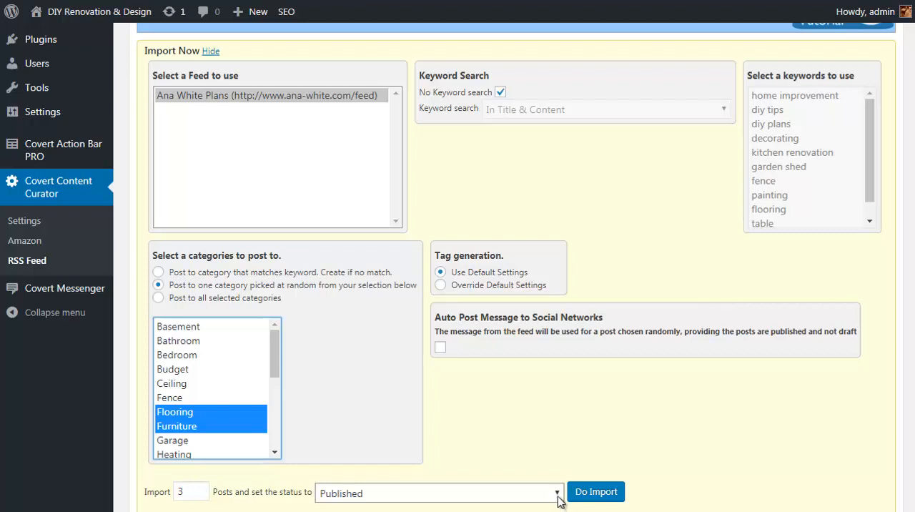
pyautogui.click(556, 491)
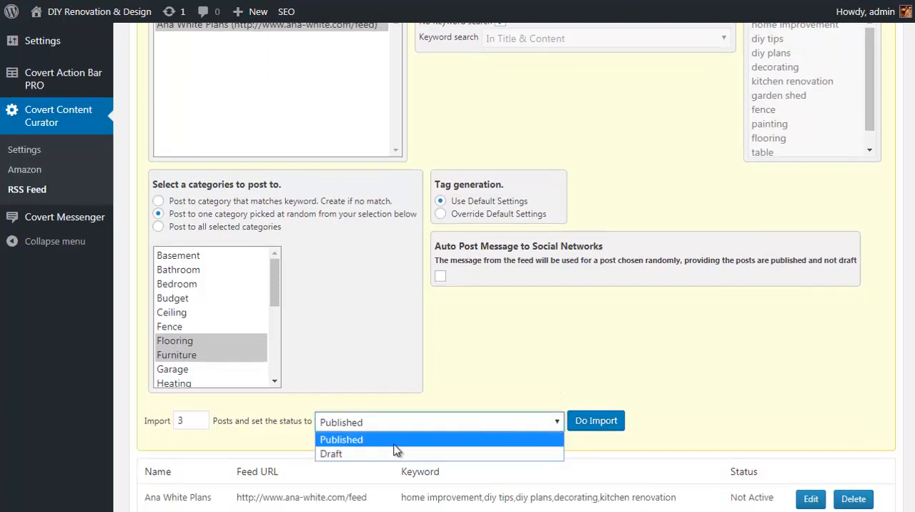
pyautogui.click(331, 453)
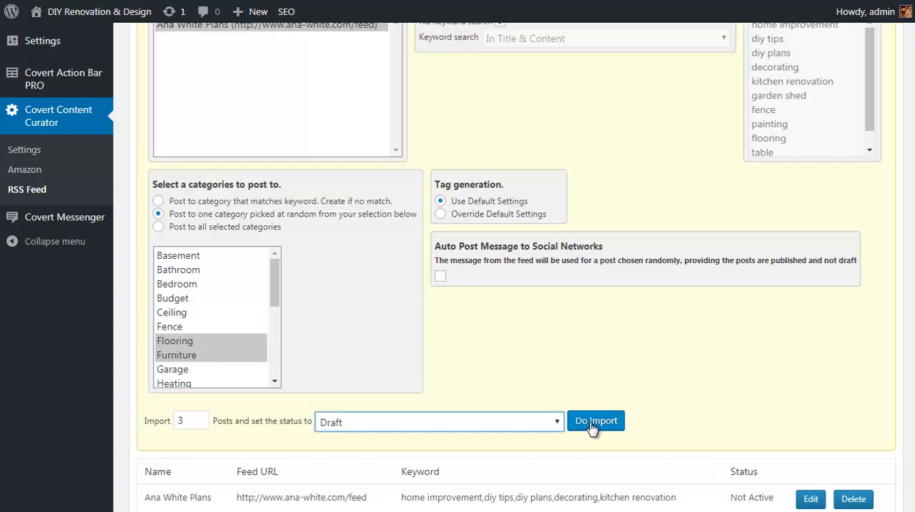
pyautogui.click(595, 420)
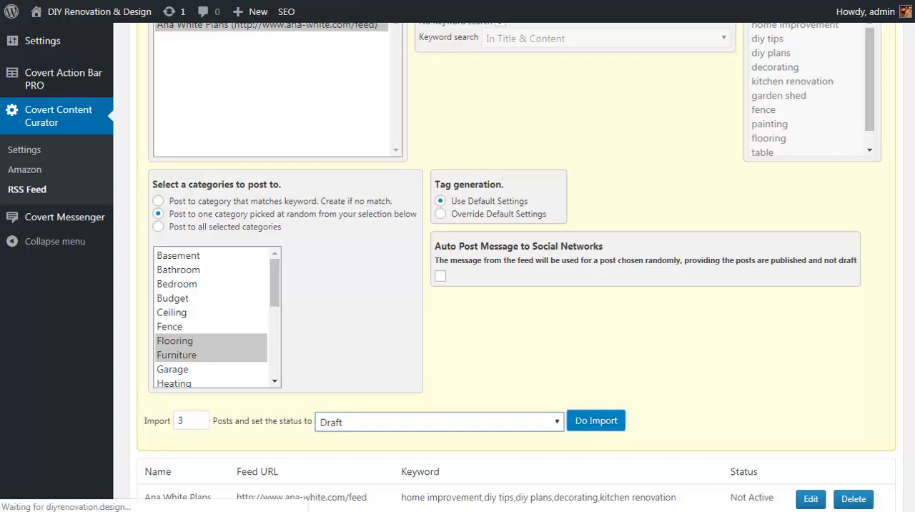
pyautogui.click(594, 420)
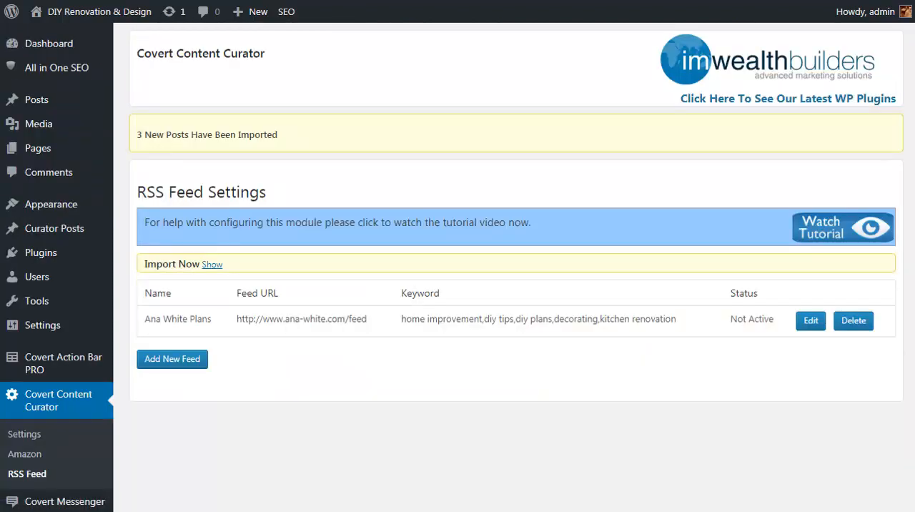
pyautogui.moveTo(148, 149)
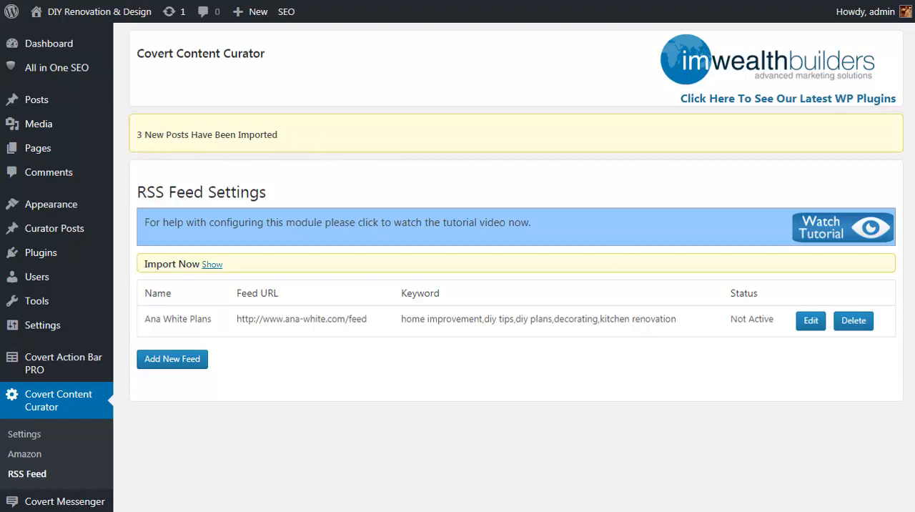
pyautogui.moveTo(36, 100)
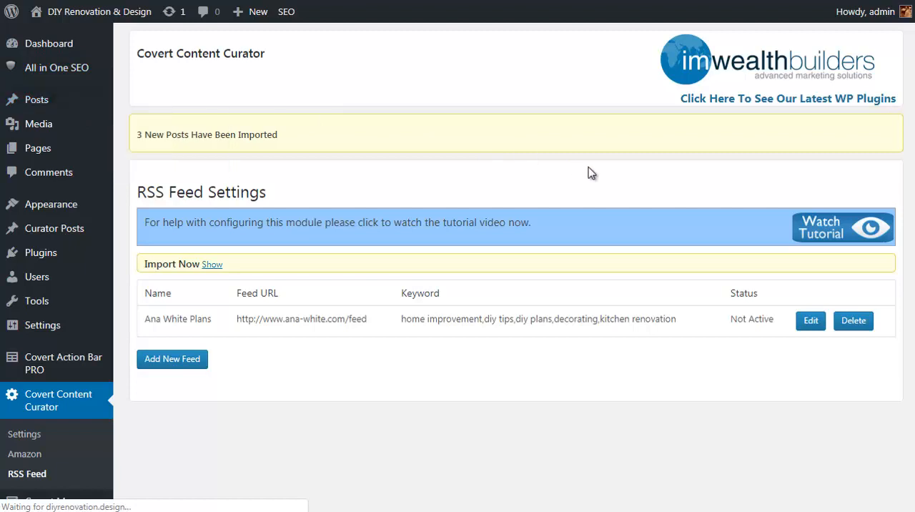
# - Show All Posts, where imported drafts like Outdoor Bar Table appear under Flooring and Furniture
pyautogui.click(37, 100)
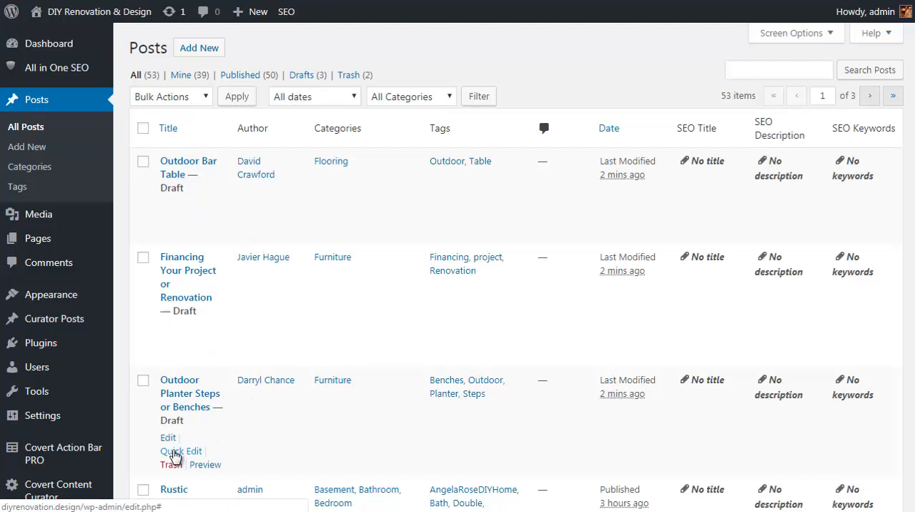
# - Quick-edit Outdoor Planter Steps or Benches from Draft to Published and update it
pyautogui.click(180, 450)
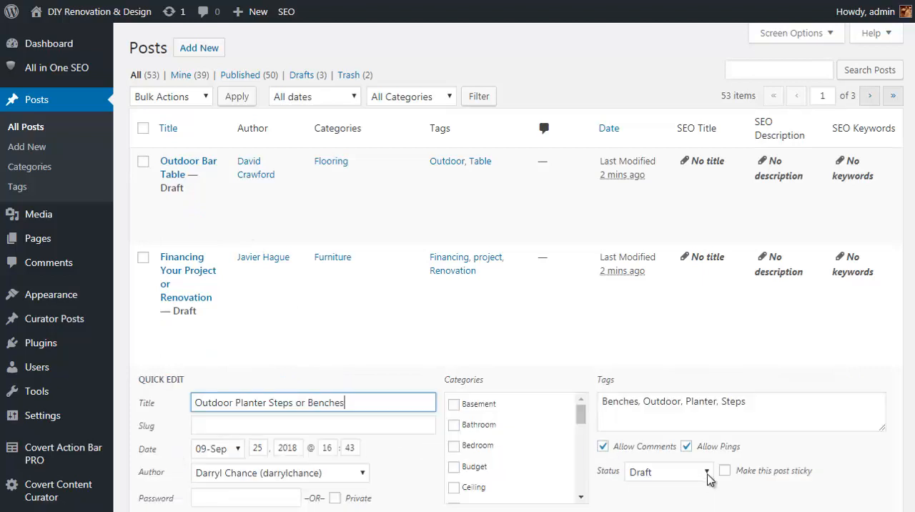
pyautogui.click(669, 471)
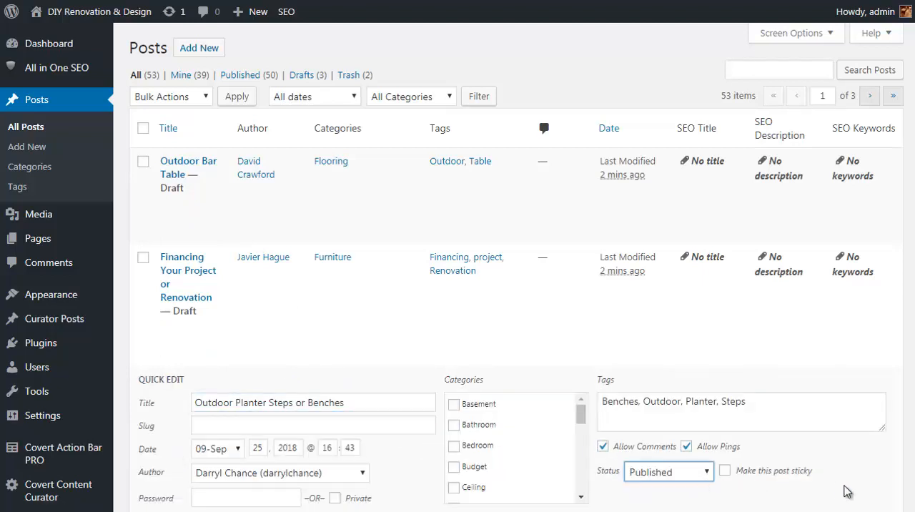
pyautogui.scroll(-3)
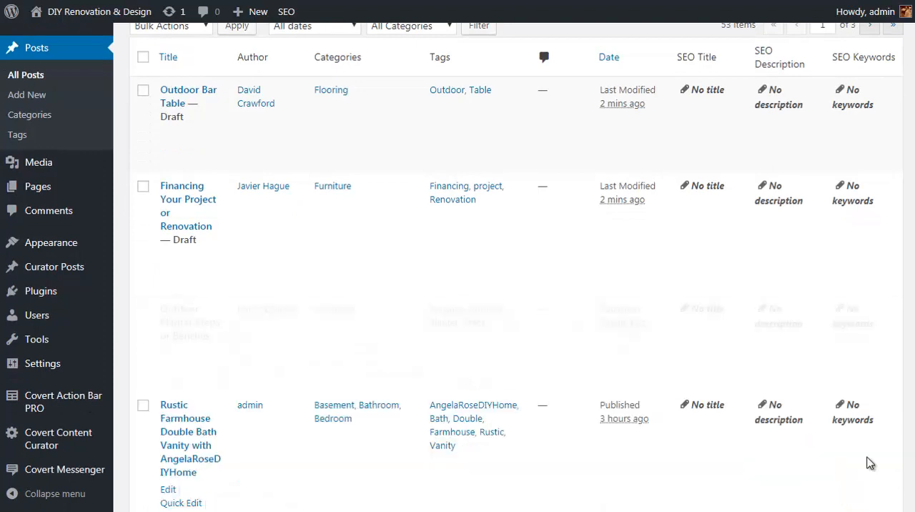